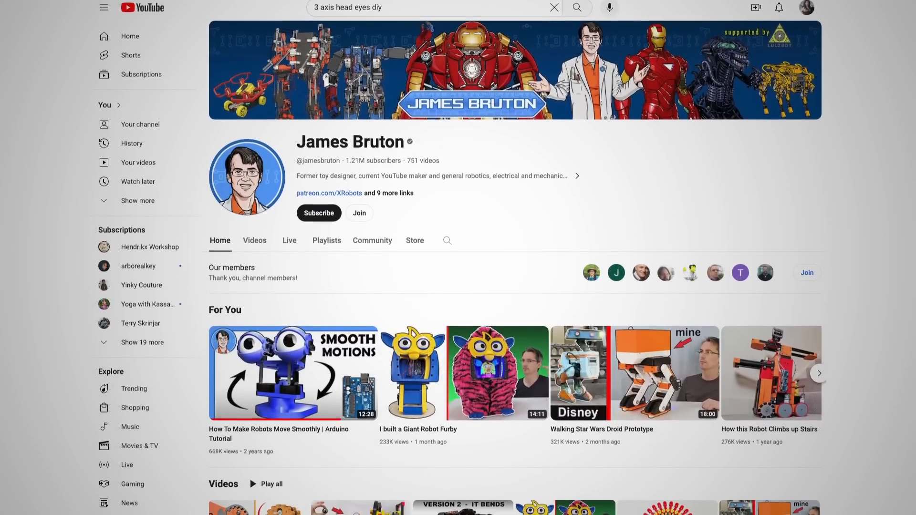
scroll("down", 3)
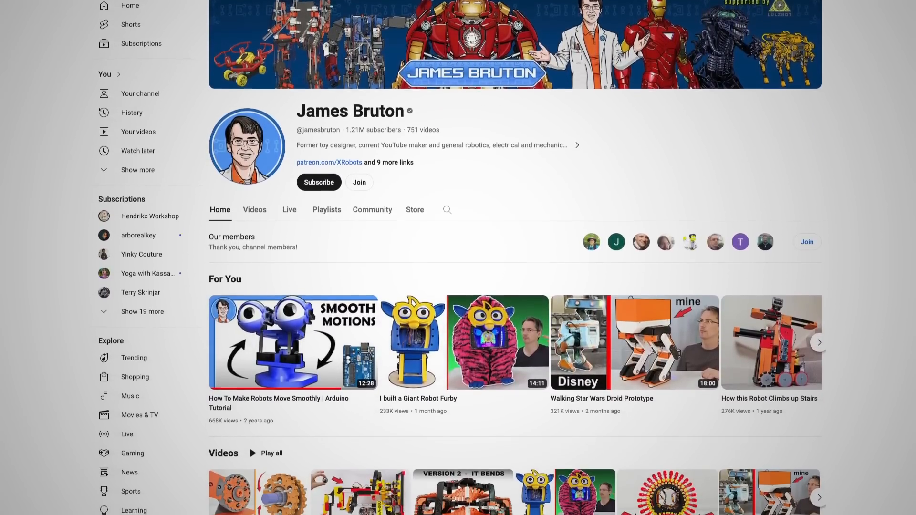
scroll("down", 3)
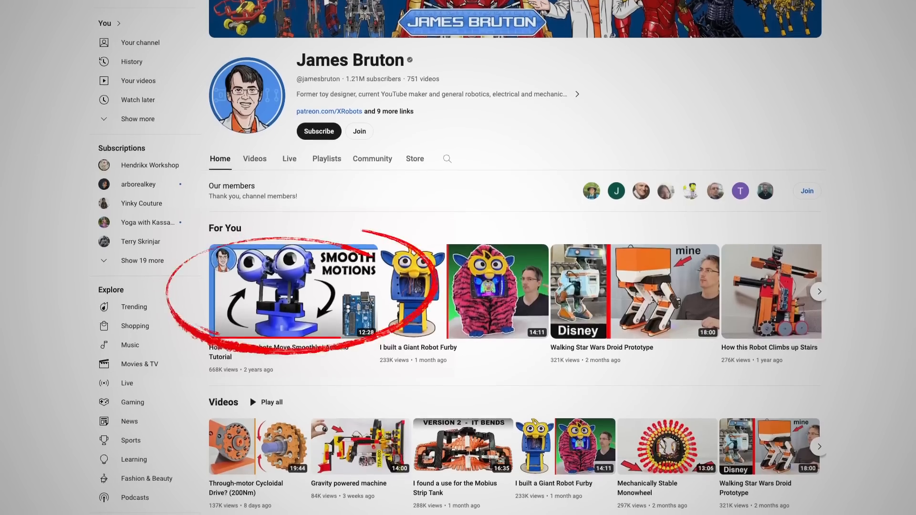
left_click(292, 291)
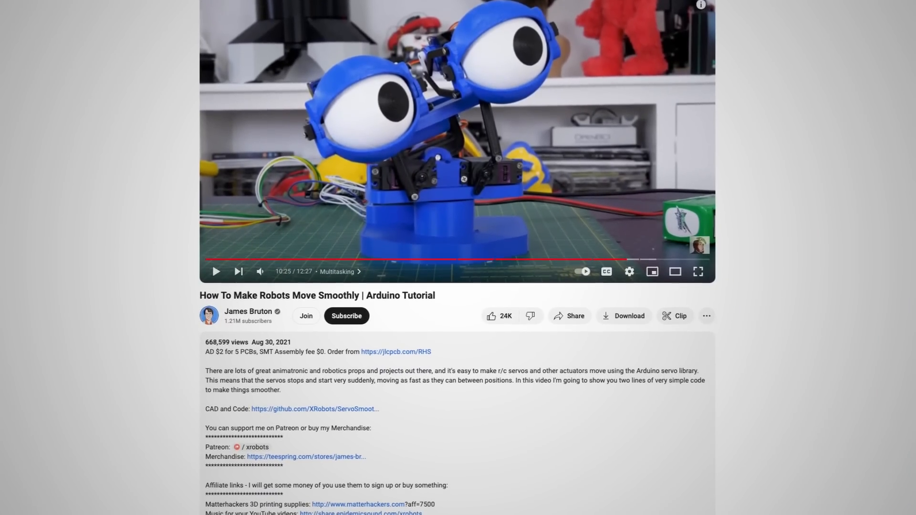